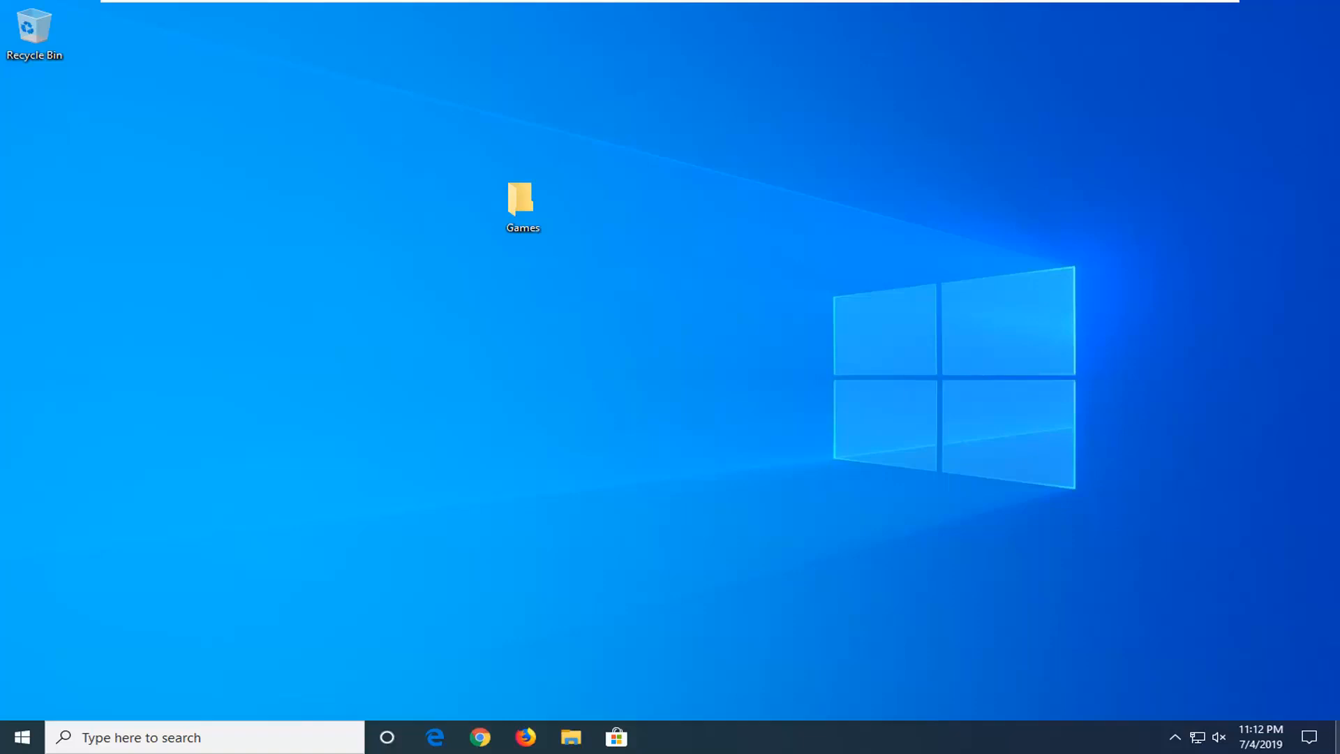
mouse_move(715, 503)
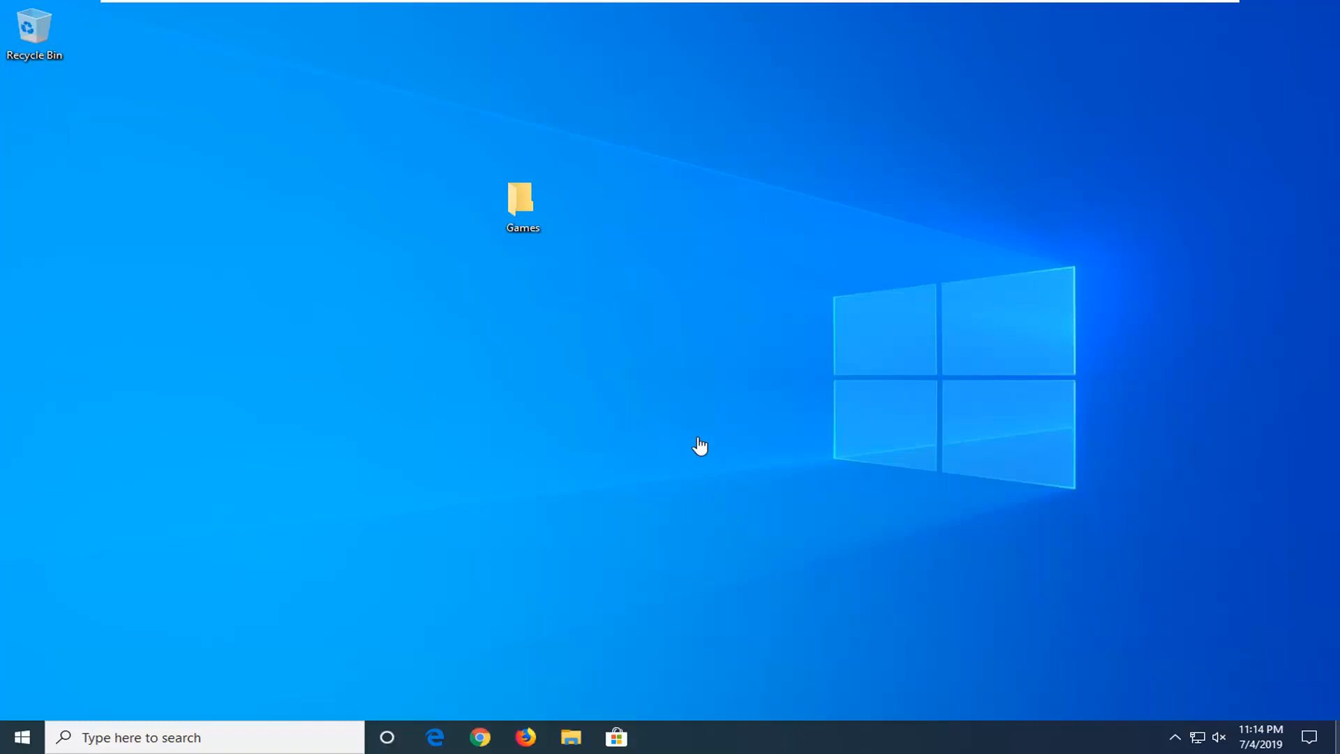
mouse_move(730, 464)
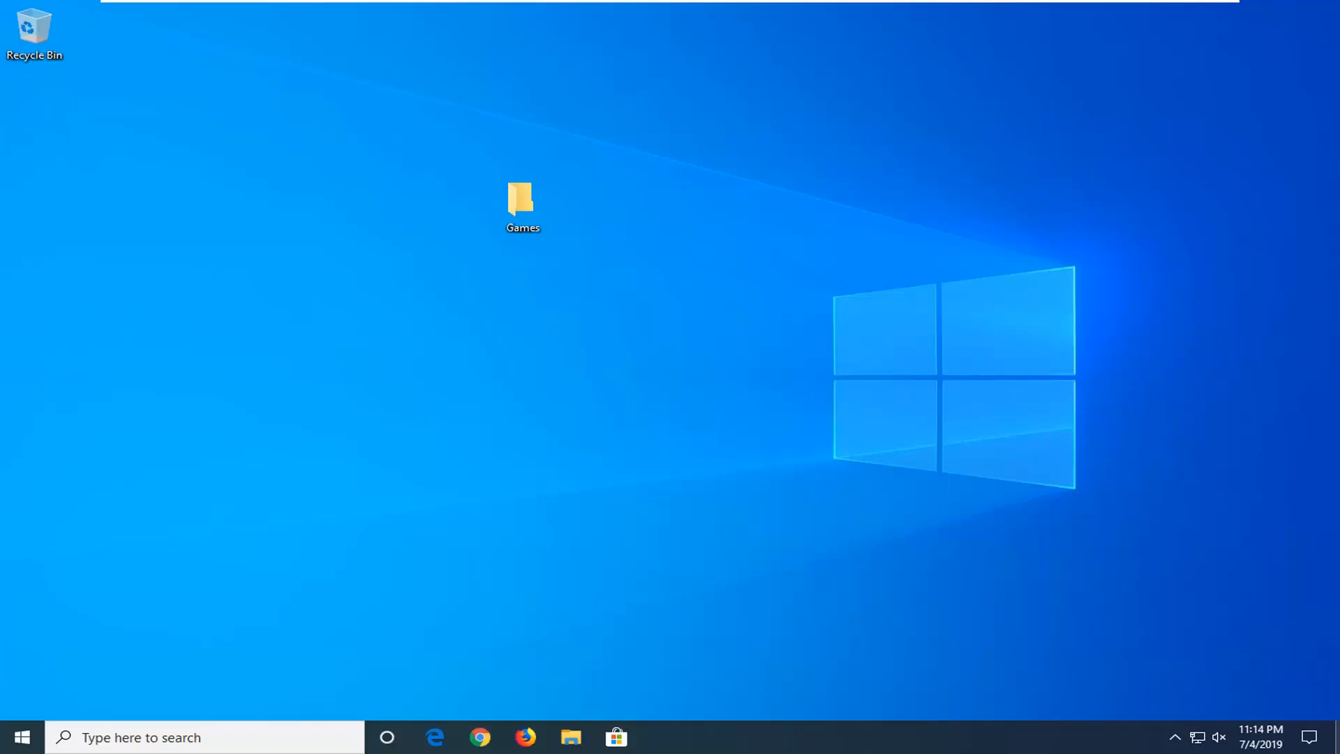
mouse_move(1262, 452)
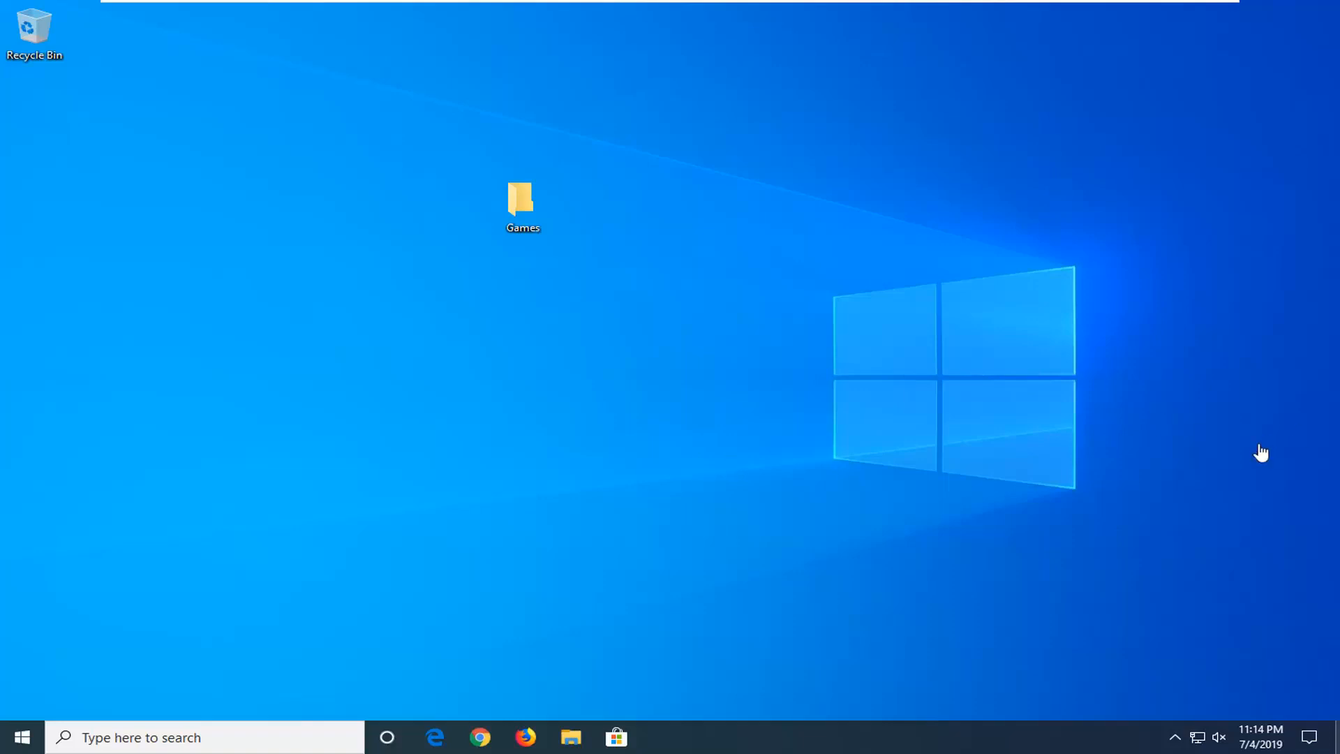
mouse_move(635, 344)
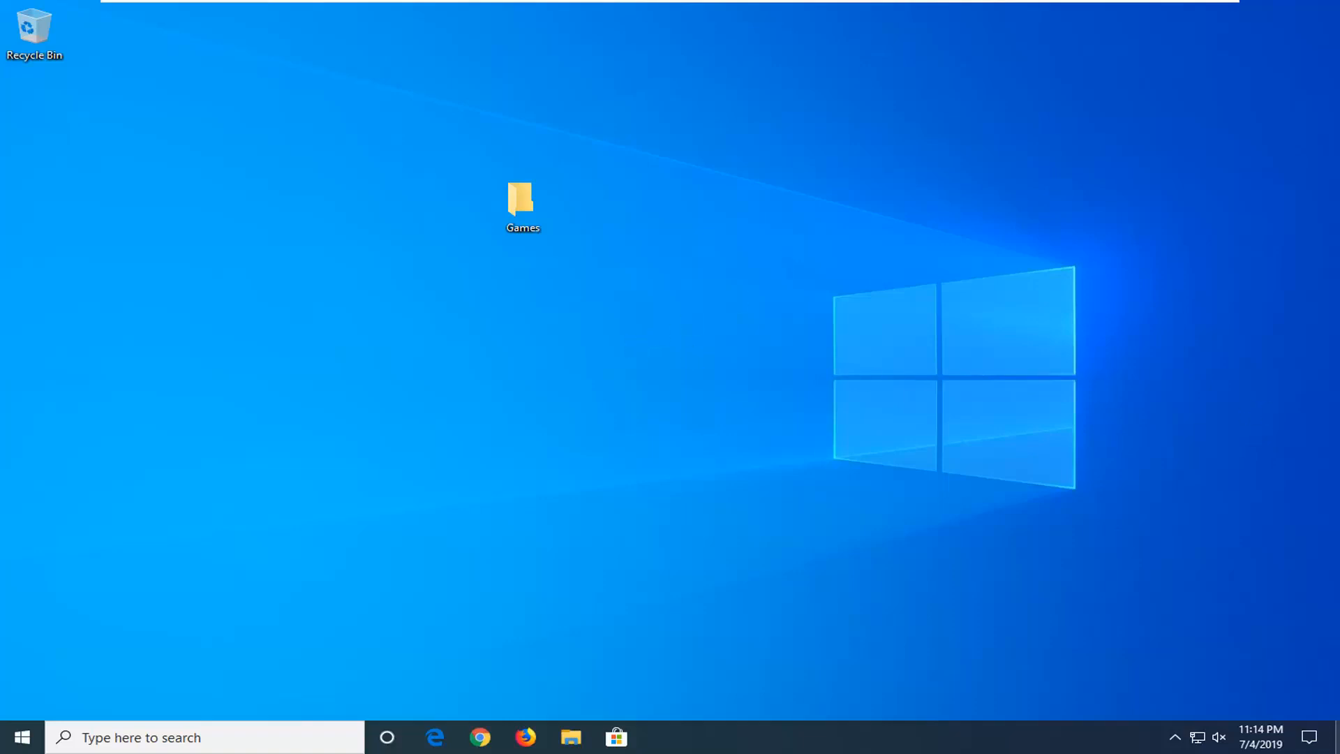
mouse_move(537, 167)
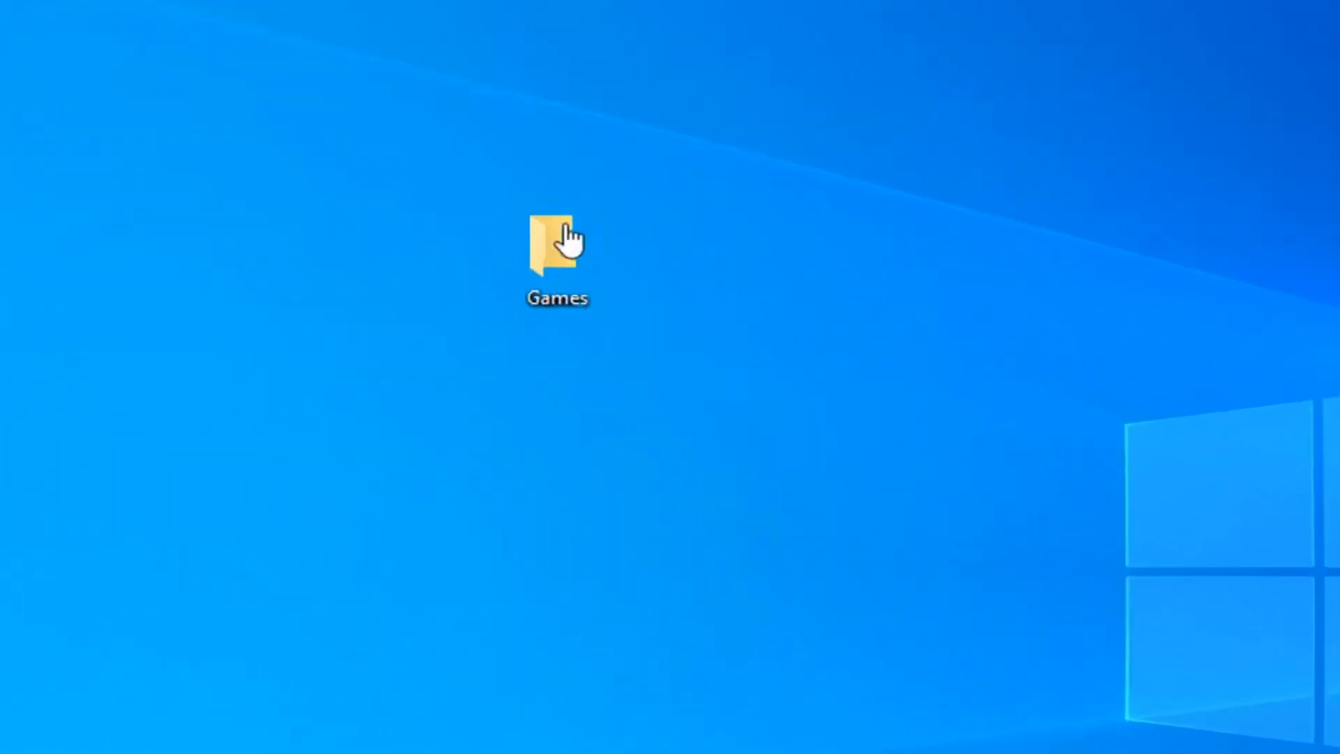
Select the Games folder on the desktop and confirm its permanent deletion with Yes.
click(556, 247)
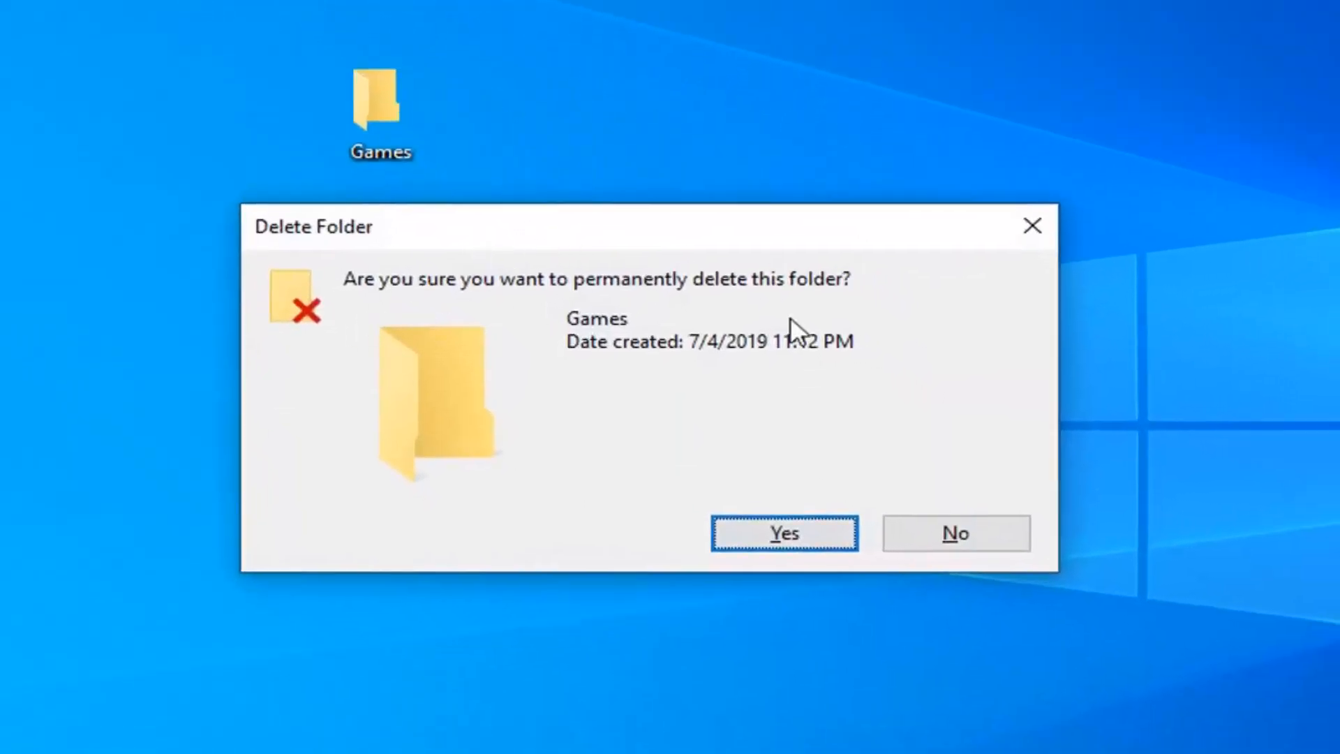
mouse_move(732, 318)
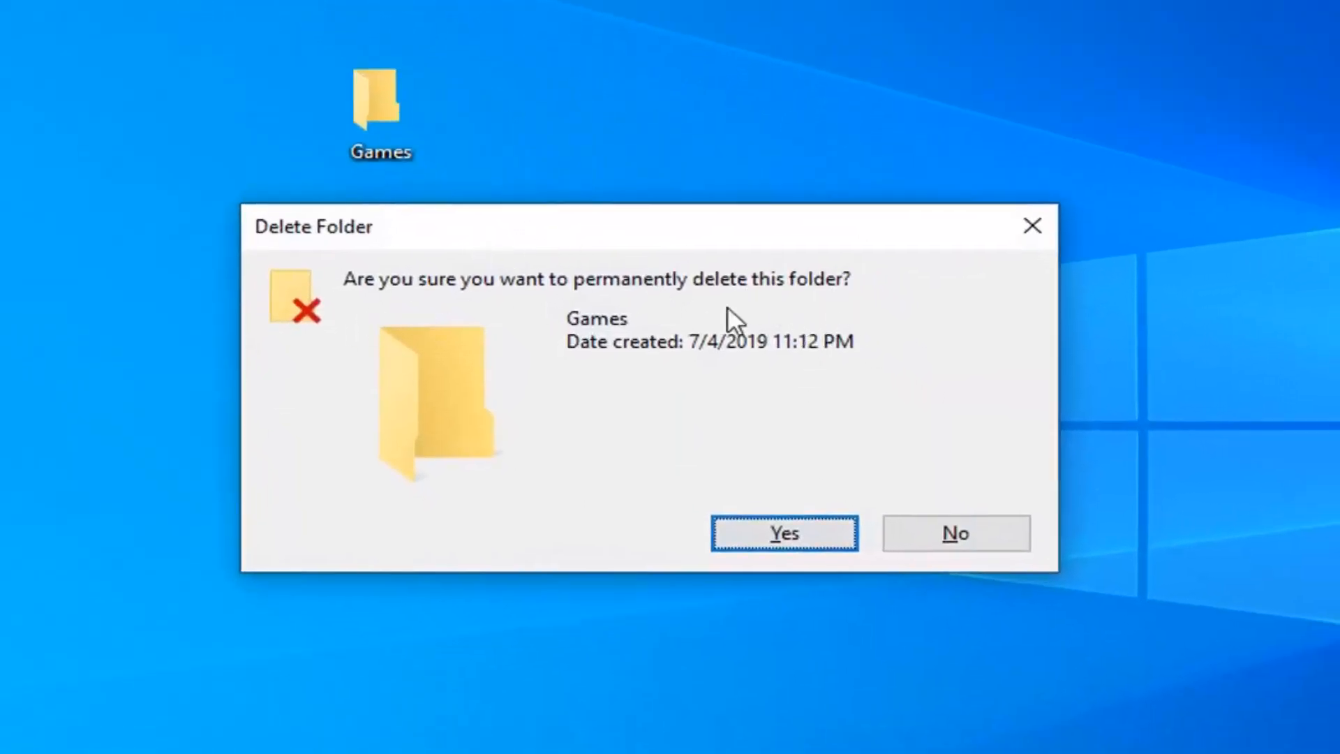
click(781, 533)
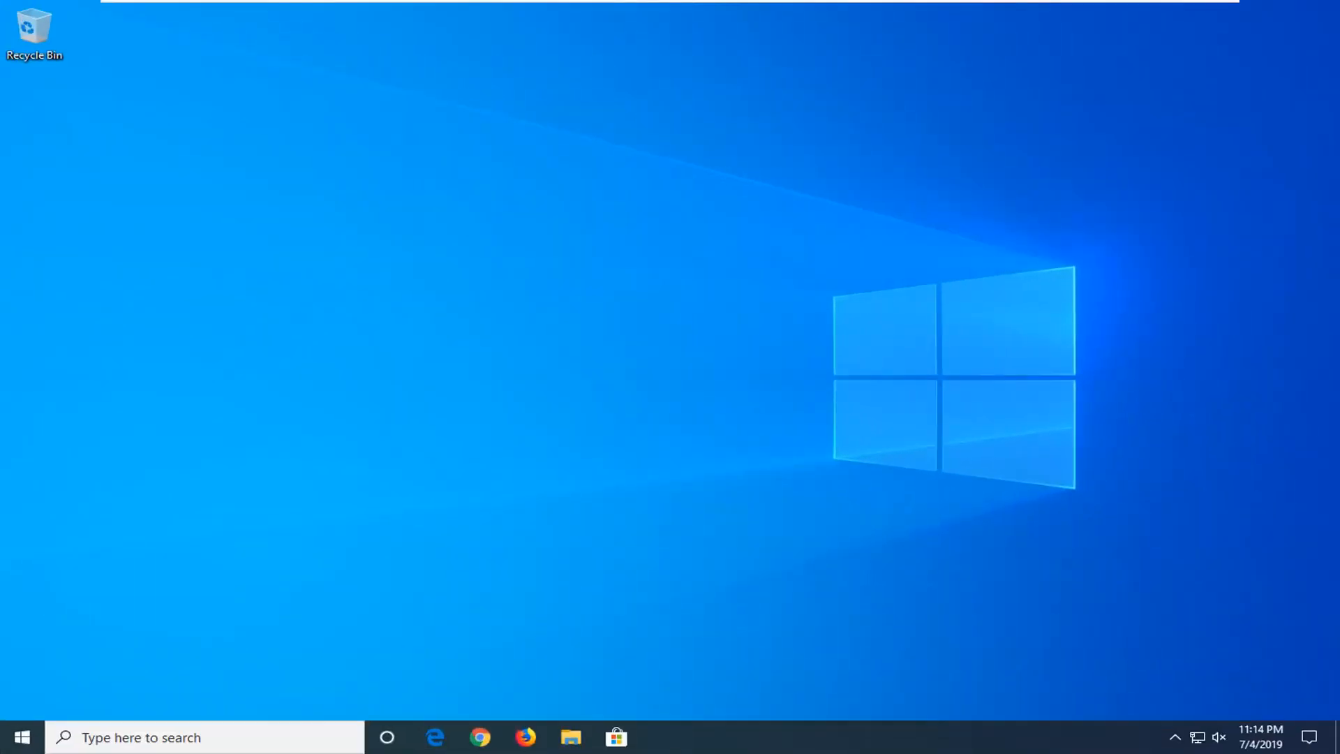